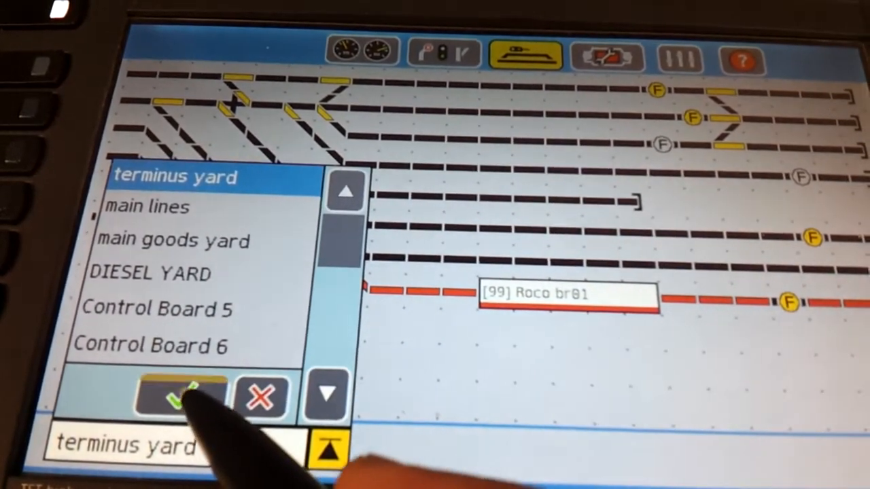
- Confirm terminus yard as the panel the shortcut links to
click(178, 395)
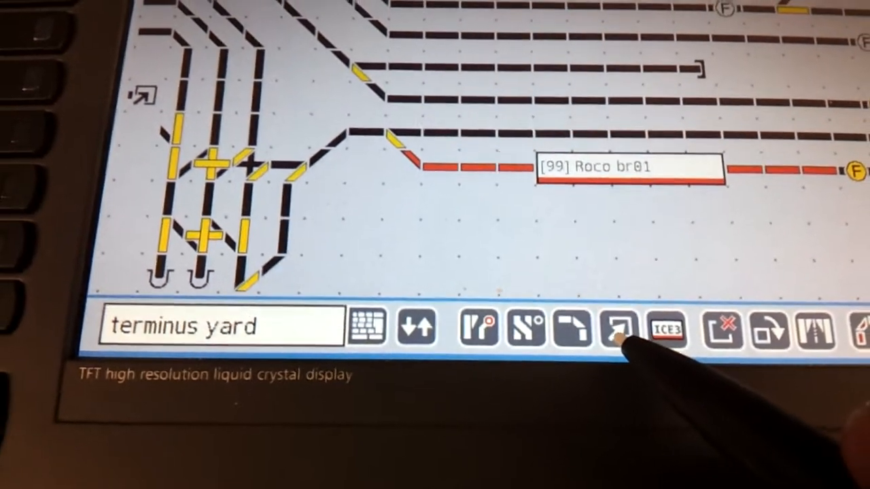
- Choose the link-to-panel shortcut symbol to place on the terminus yard plan
click(614, 332)
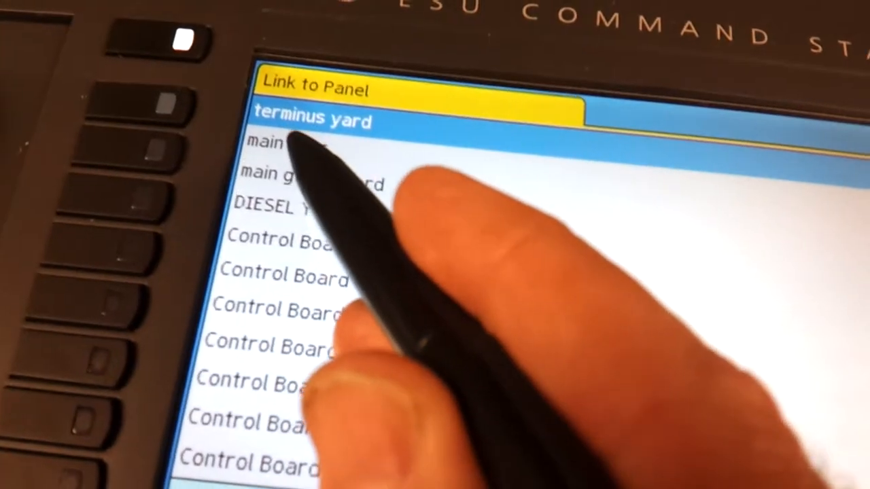
- Set terminus yard as the new shortcut's destination panel
click(313, 121)
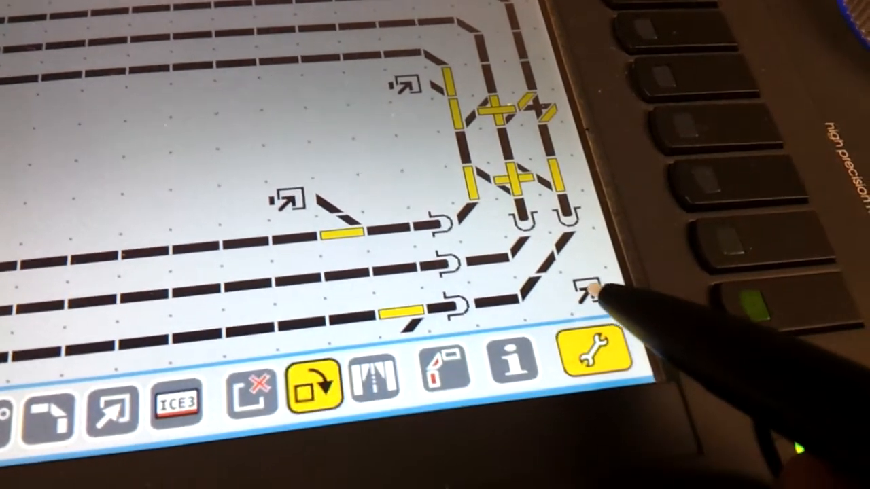
- Leave track plan editing, keeping the rotated panel-link shortcuts in place
click(594, 356)
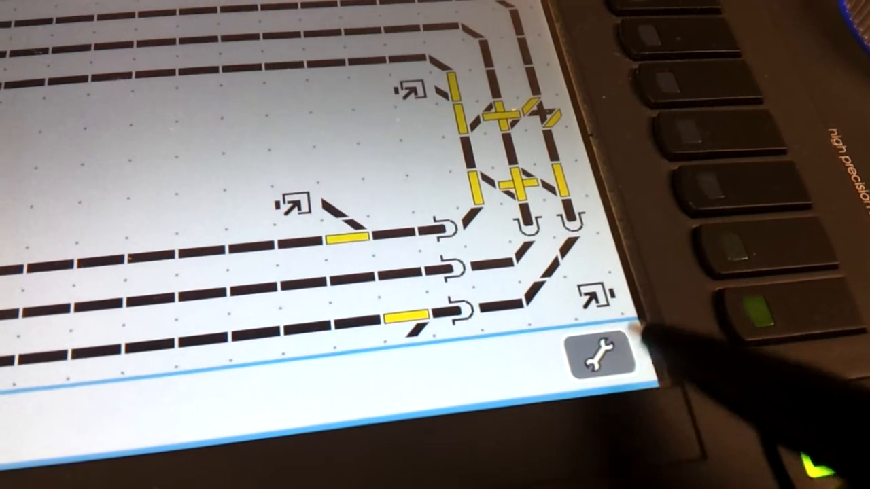